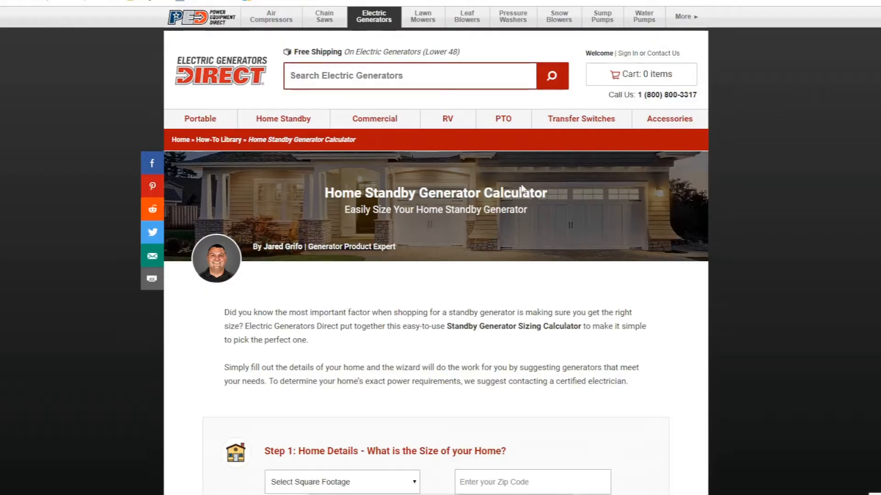
mouse_move(259, 246)
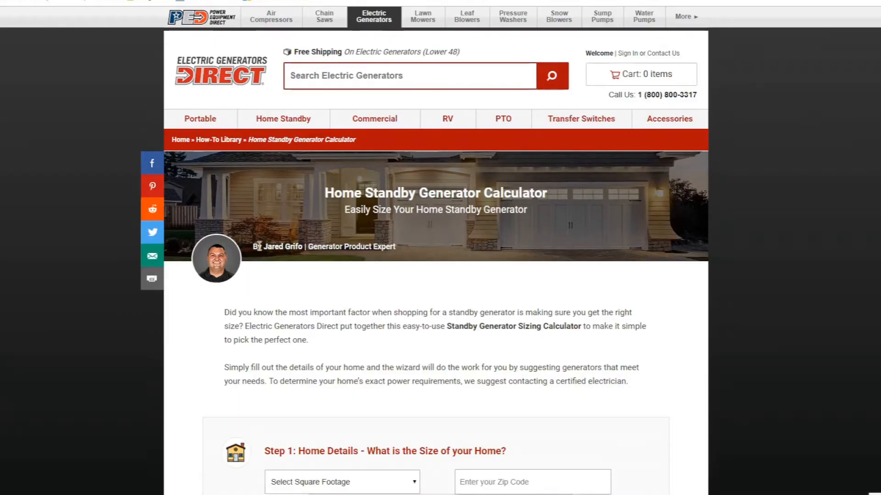
Step: Scroll down to the Step 1 home details and Step 2 central air sections
scroll(down, 3)
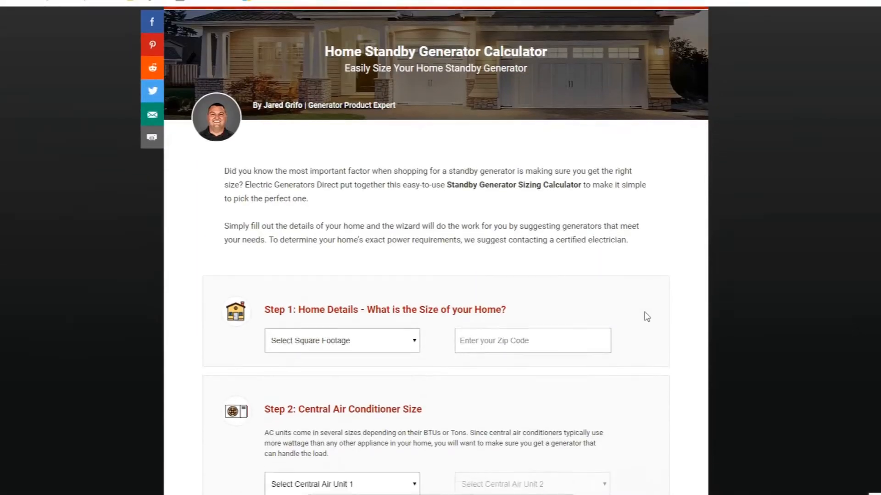
scroll(down, 3)
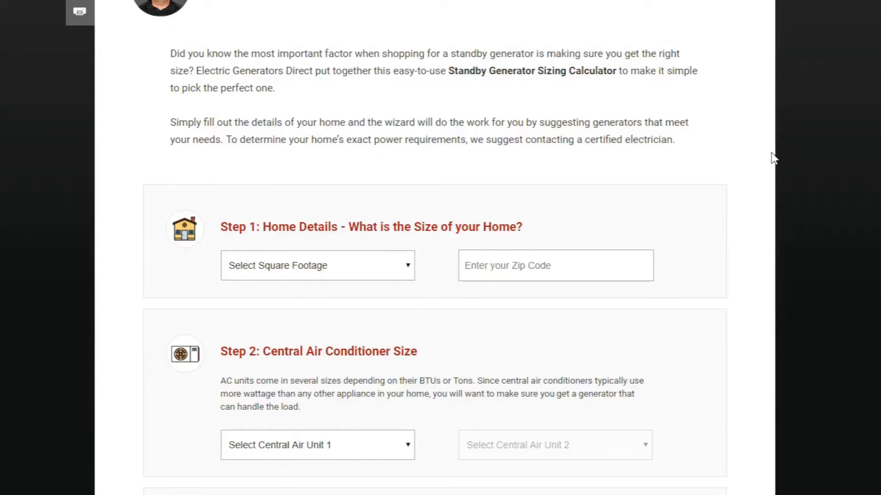
mouse_move(365, 272)
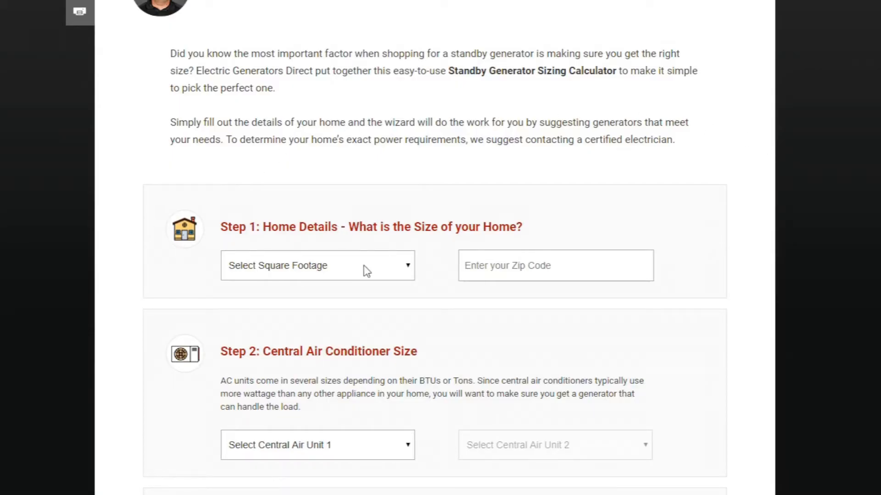
Step: Set square footage to 1,600 - 3,000 sq. ft. and enter zip code 60490
click(316, 265)
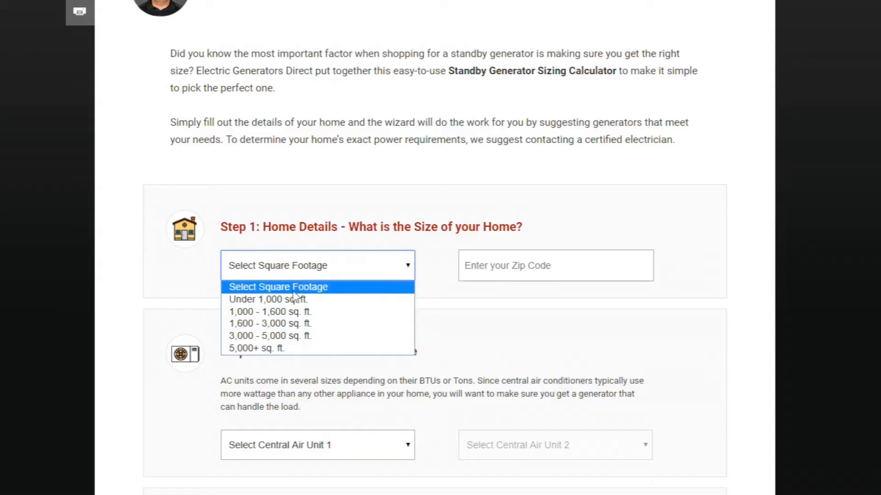
mouse_move(270, 299)
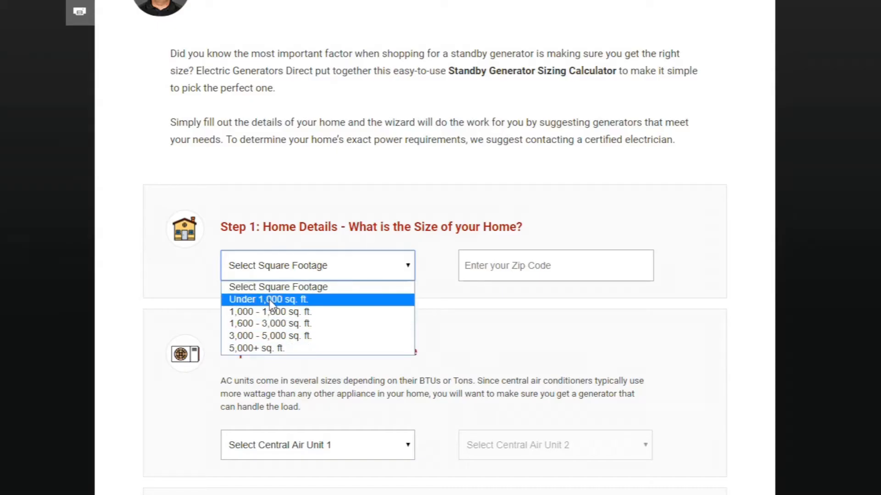
mouse_move(259, 349)
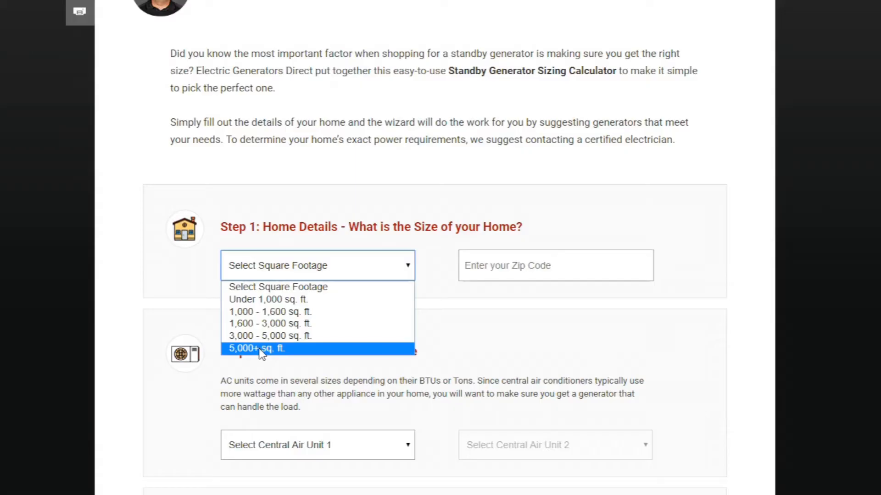
mouse_move(270, 323)
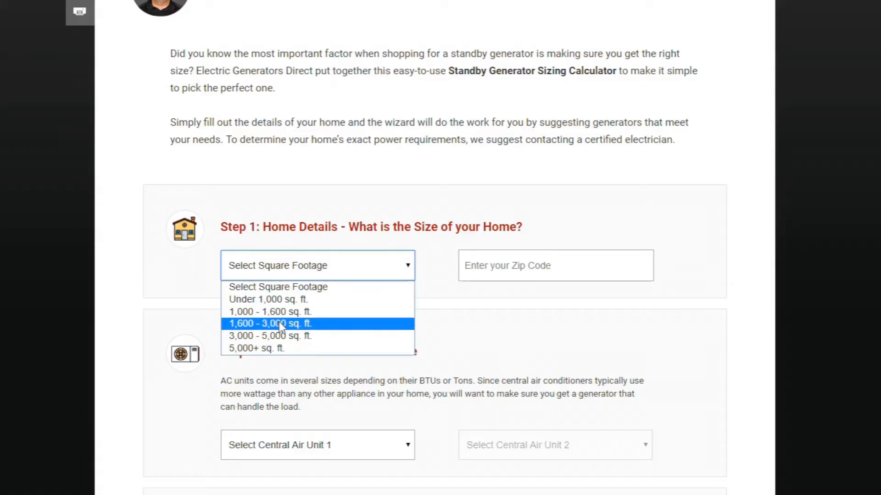
click(270, 323)
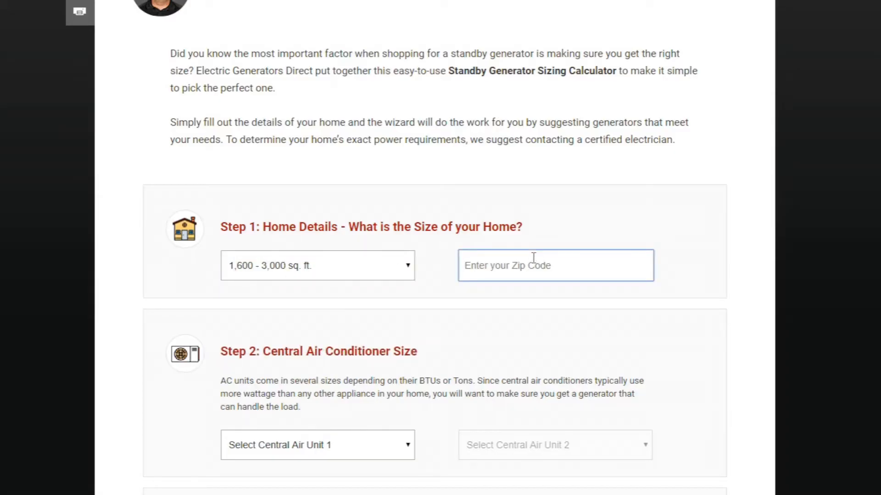
text(60490)
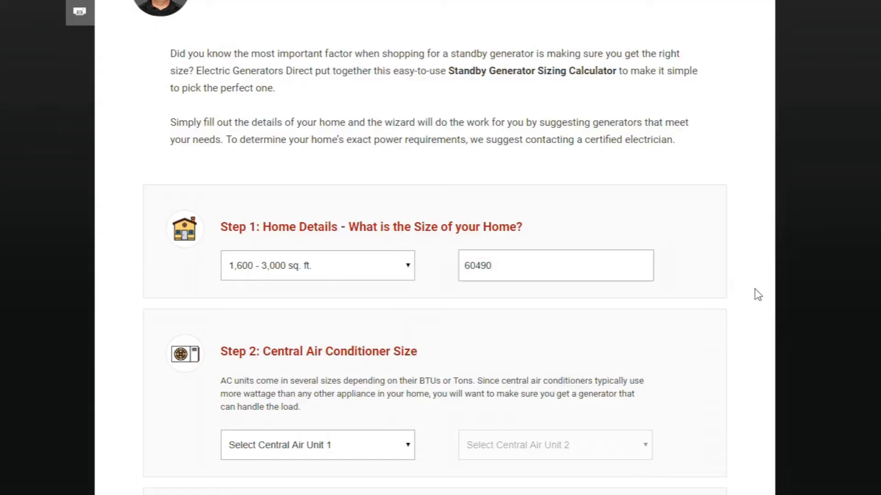
scroll(down, 3)
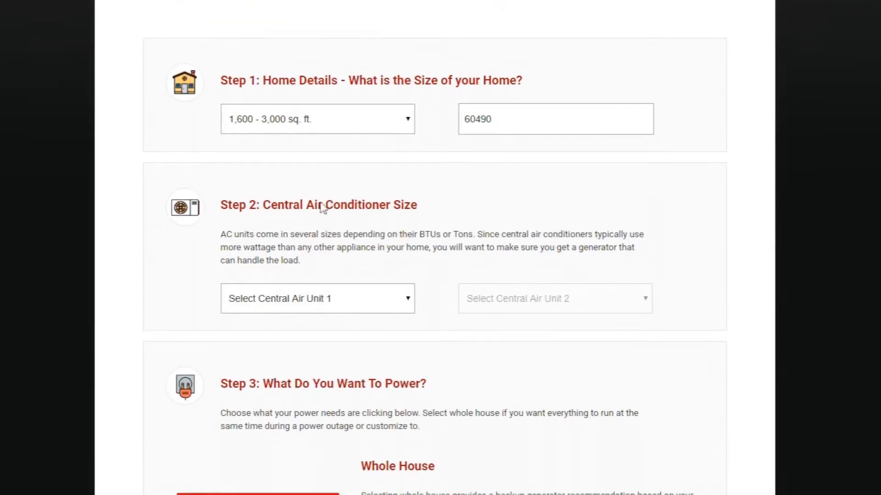
Step: Set Central Air Unit 1 to 5 Tons
scroll(down, 3)
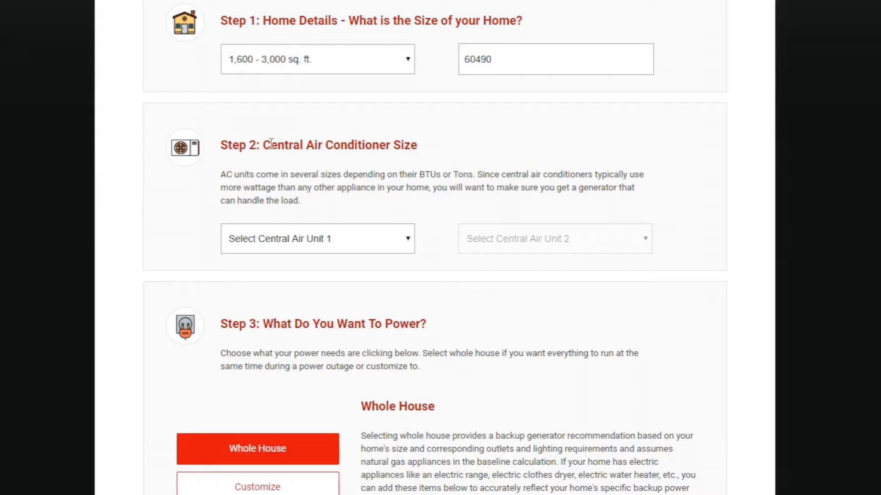
mouse_move(493, 158)
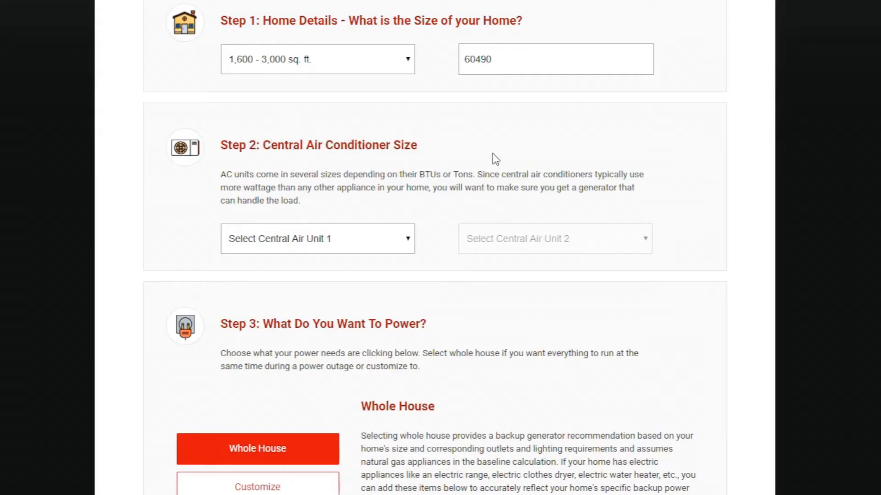
mouse_move(774, 211)
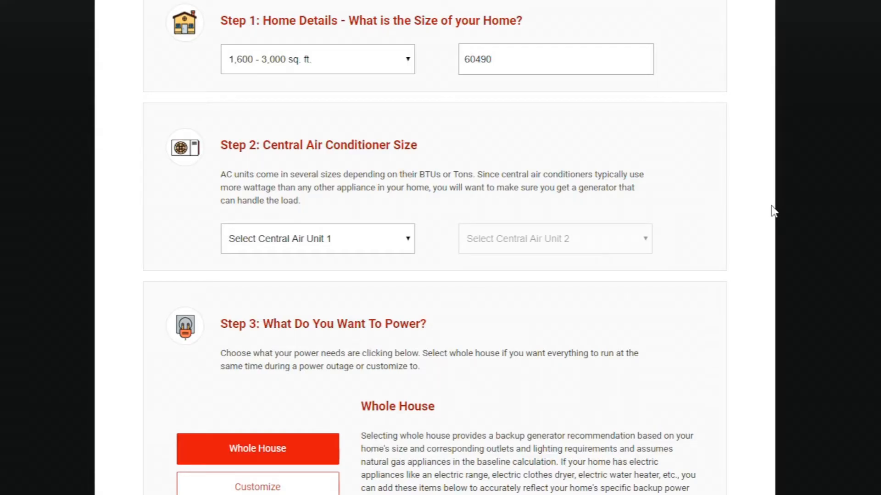
mouse_move(516, 236)
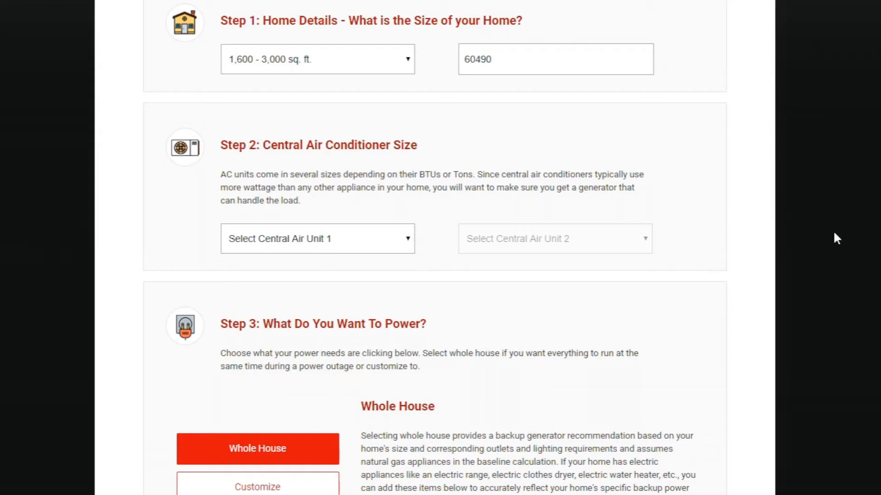
mouse_move(594, 237)
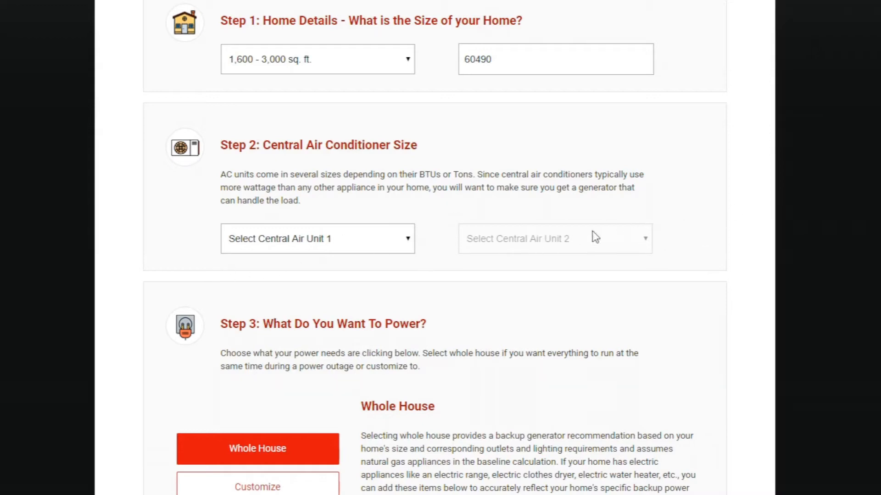
mouse_move(372, 418)
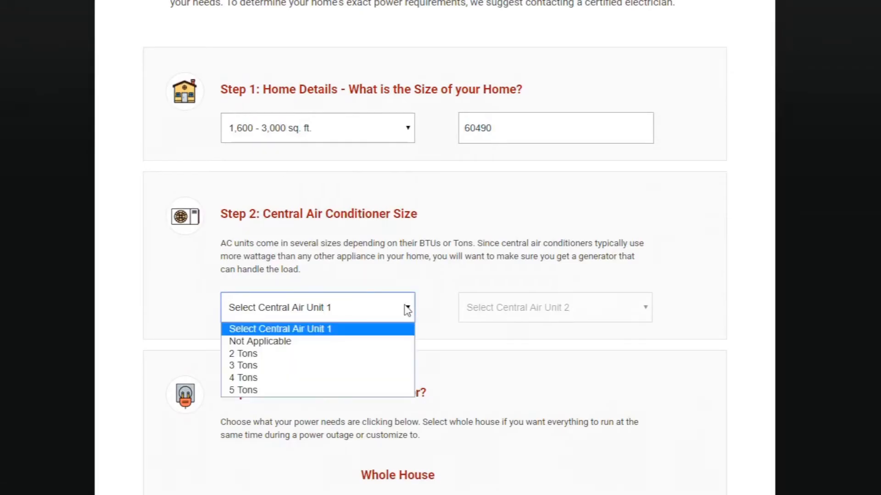
click(242, 390)
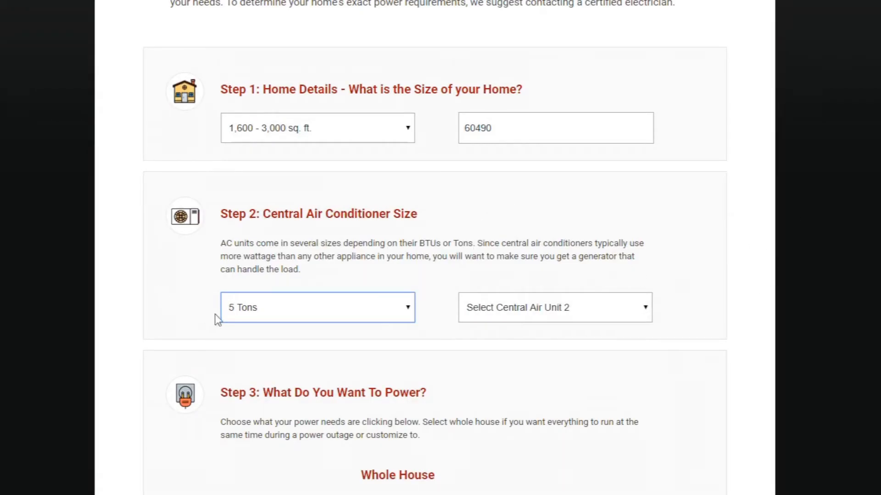
scroll(down, 3)
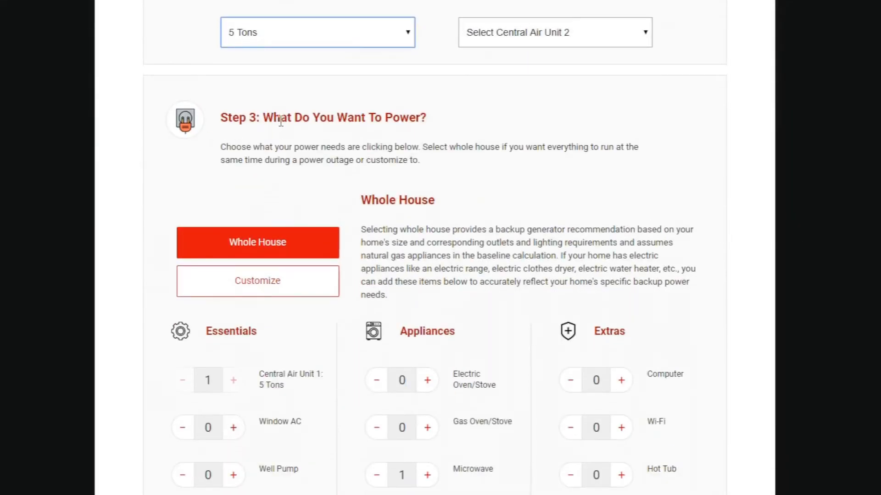
Step: Add one well pump to the essentials list
scroll(down, 3)
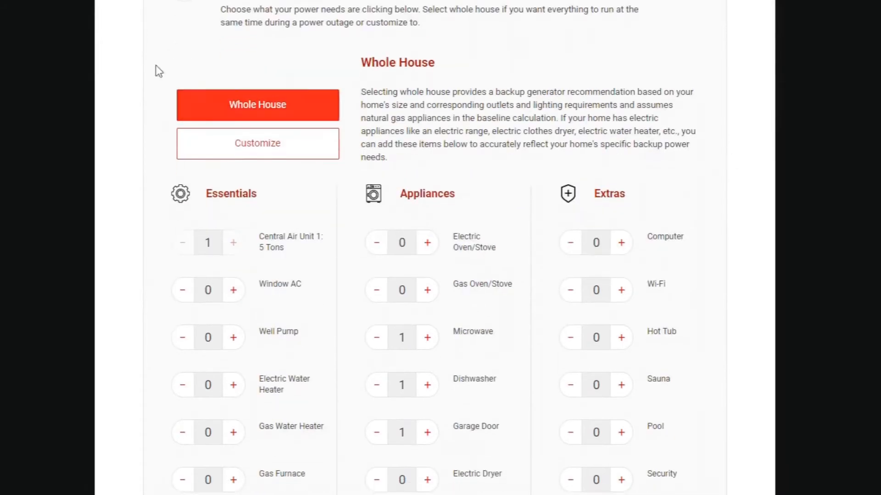
scroll(down, 3)
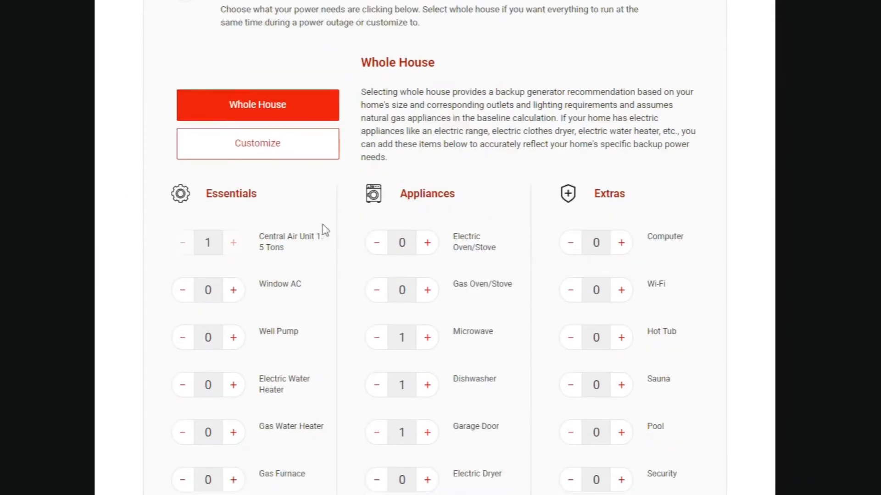
scroll(down, 3)
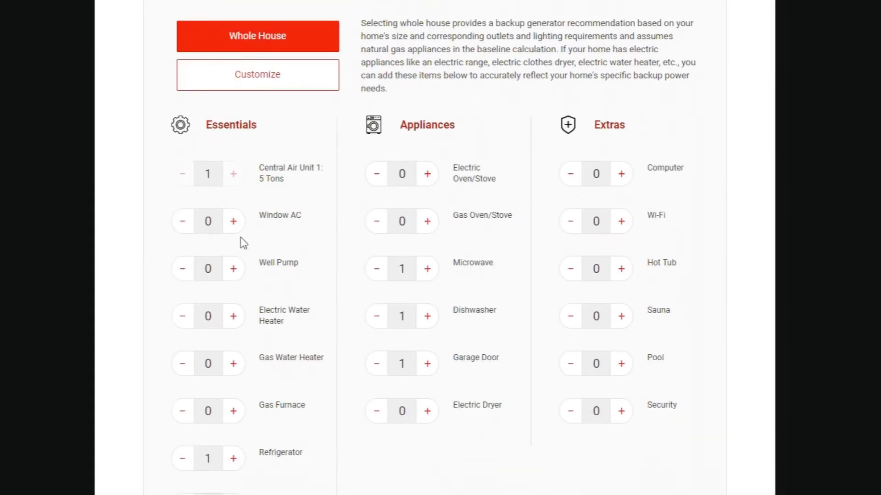
click(233, 269)
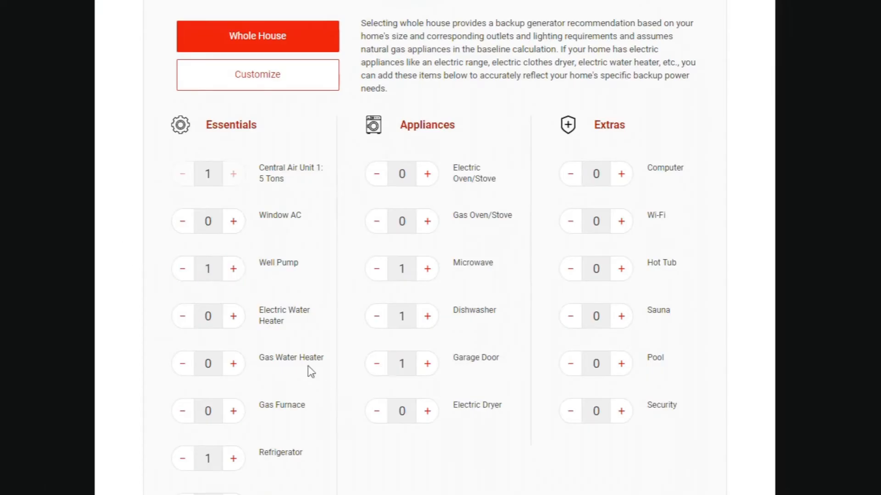
scroll(down, 3)
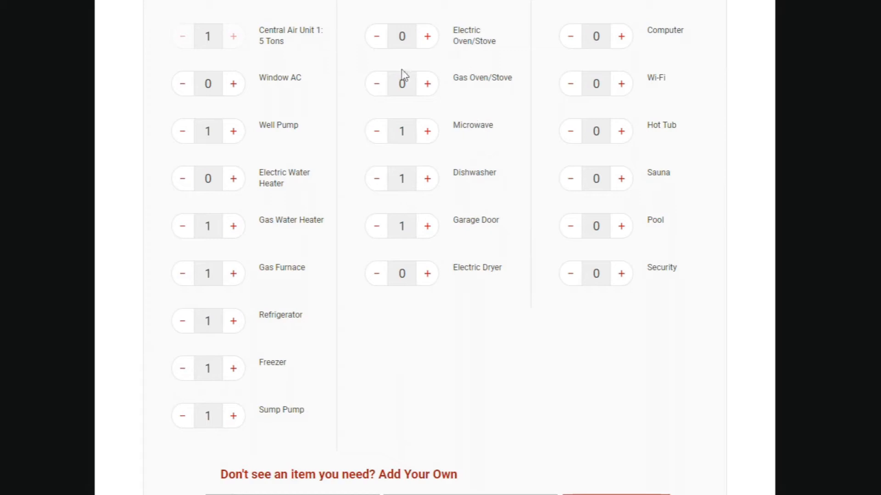
Step: Count one gas oven/stove, computer, Wi-Fi and pool in the home's load
click(427, 83)
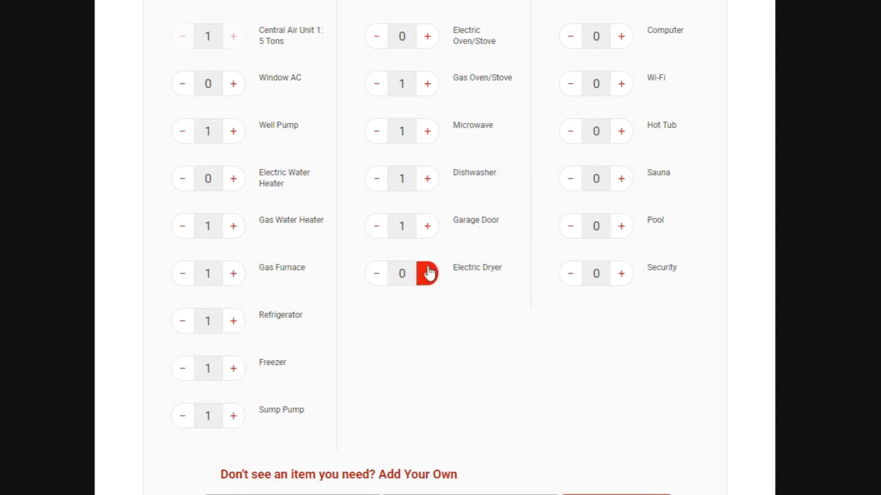
mouse_move(594, 131)
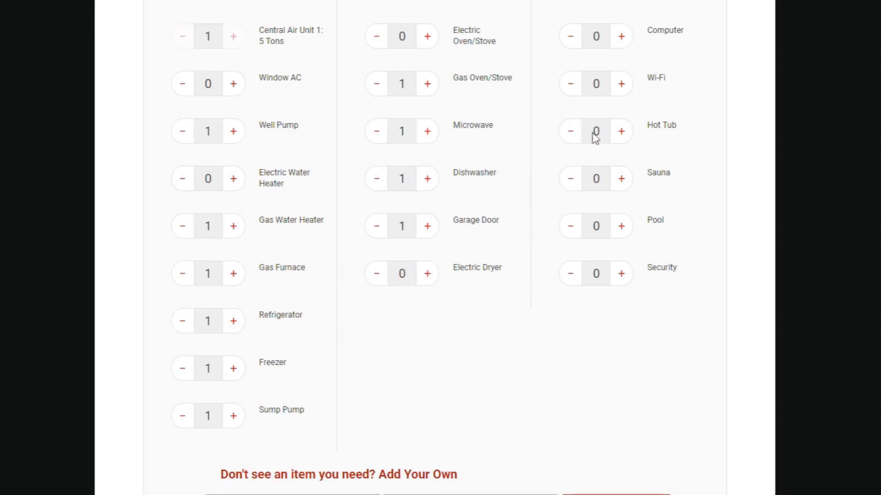
mouse_move(402, 35)
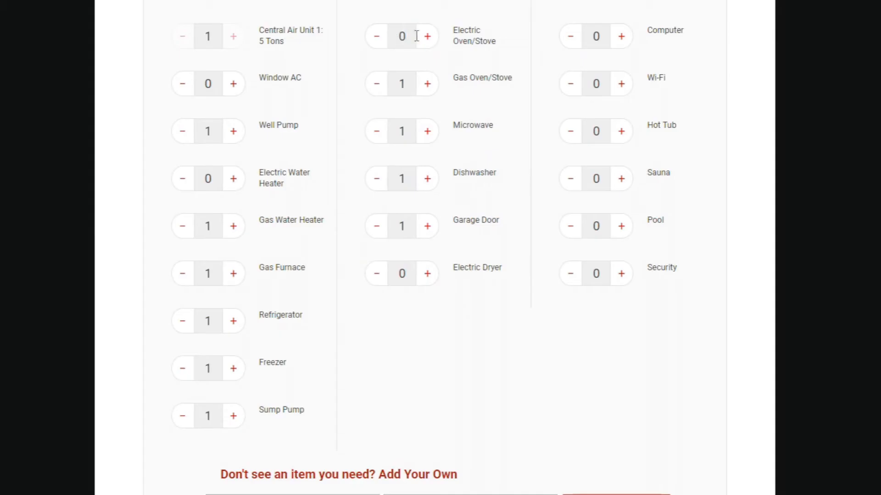
click(621, 36)
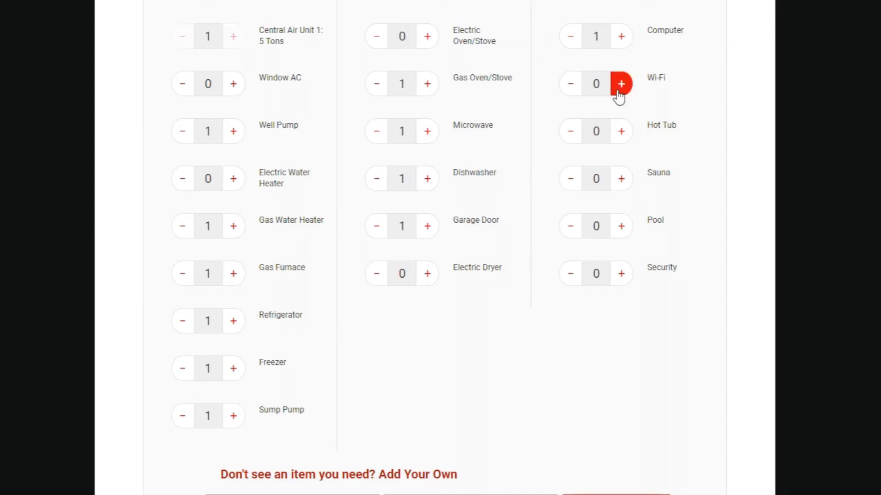
click(620, 84)
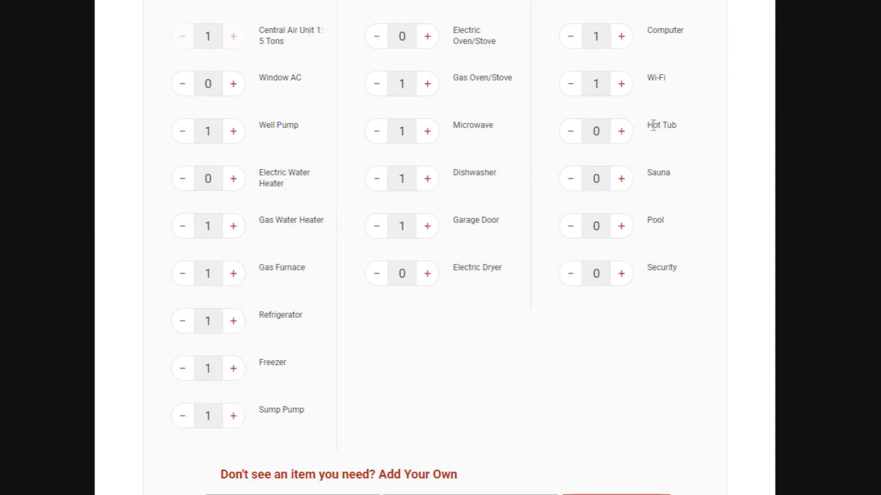
mouse_move(691, 197)
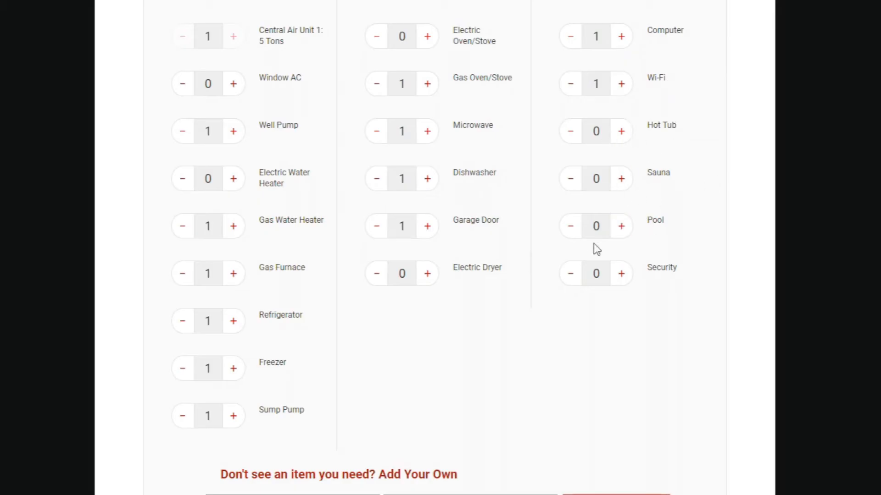
click(621, 273)
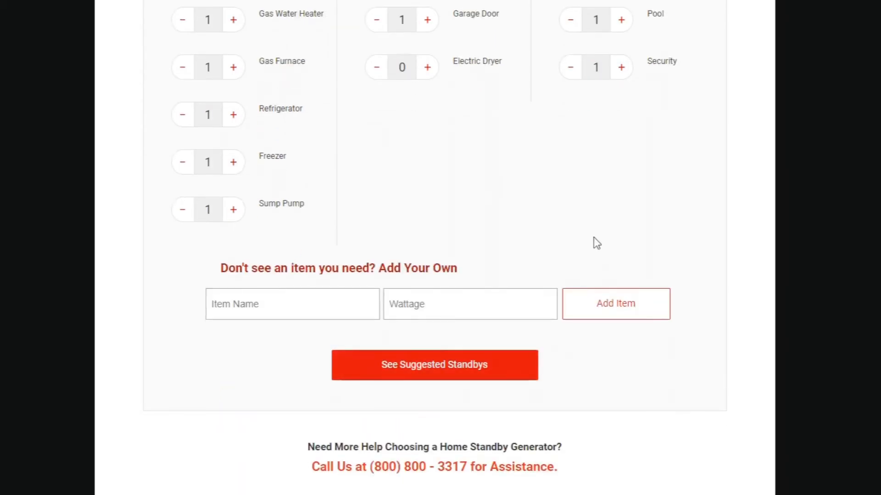
Step: Request the suggested standbys, showing recommended models for the 34,075-watt estimate
scroll(up, 3)
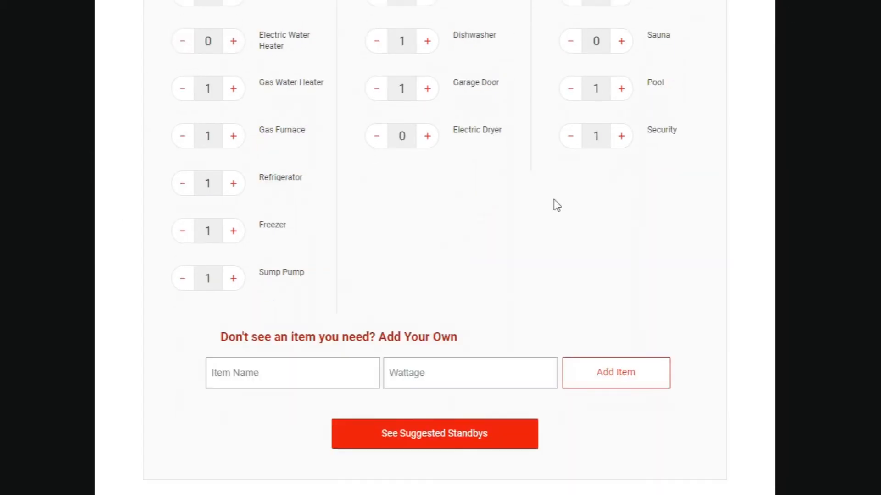
scroll(down, 3)
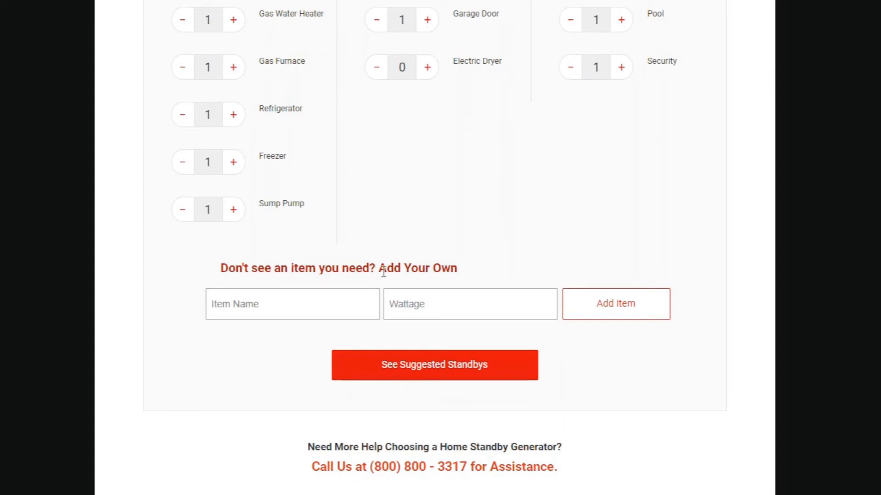
click(292, 303)
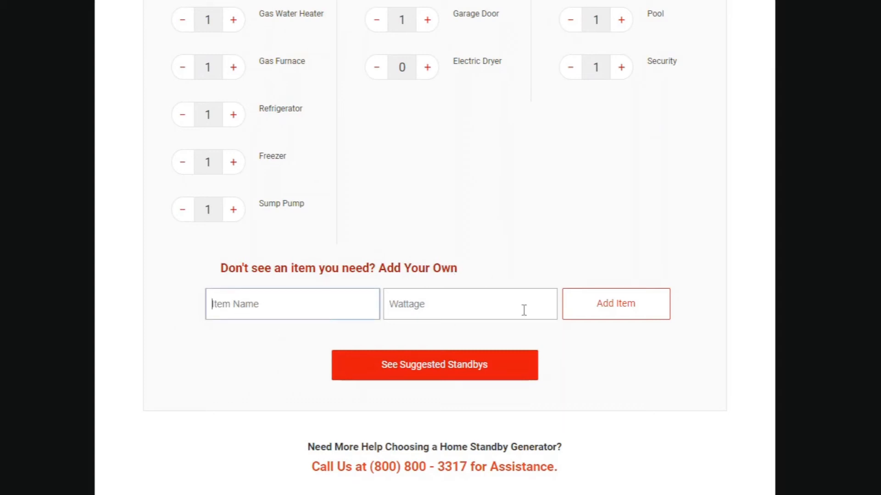
mouse_move(511, 24)
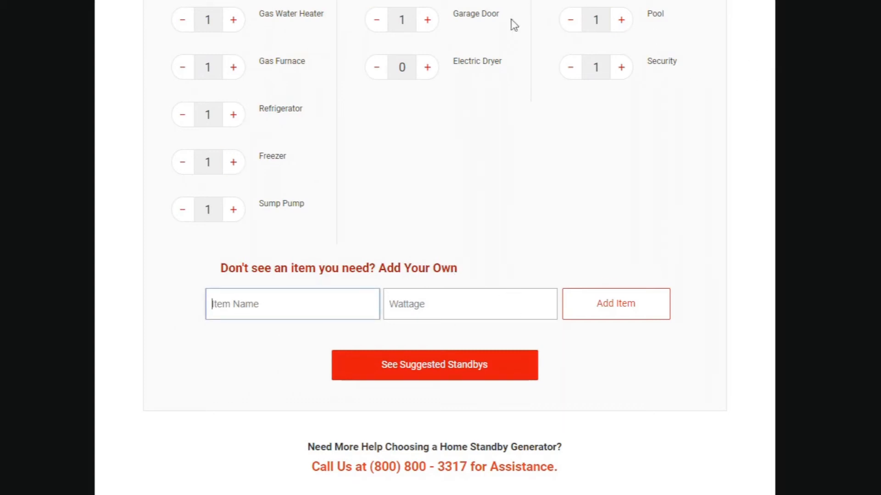
mouse_move(644, 133)
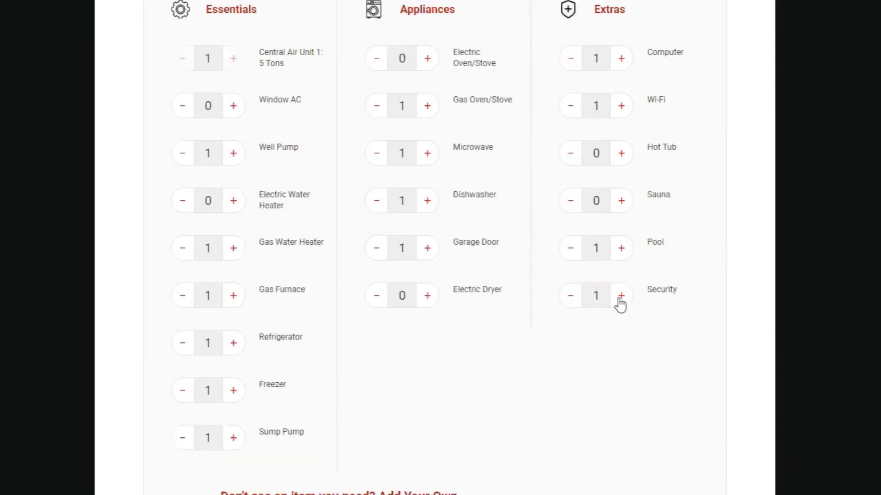
scroll(down, 3)
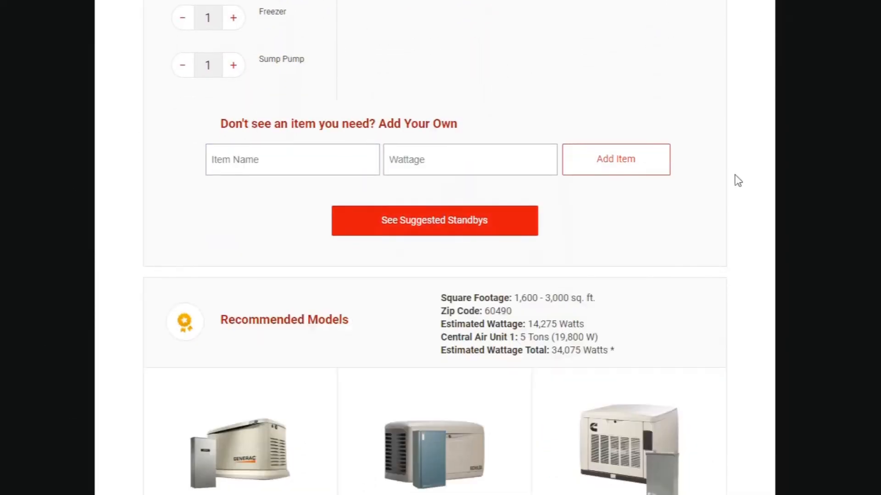
Step: Scroll to the recommended Generac, Kohler and Cummins 20–22 kW listings
scroll(down, 3)
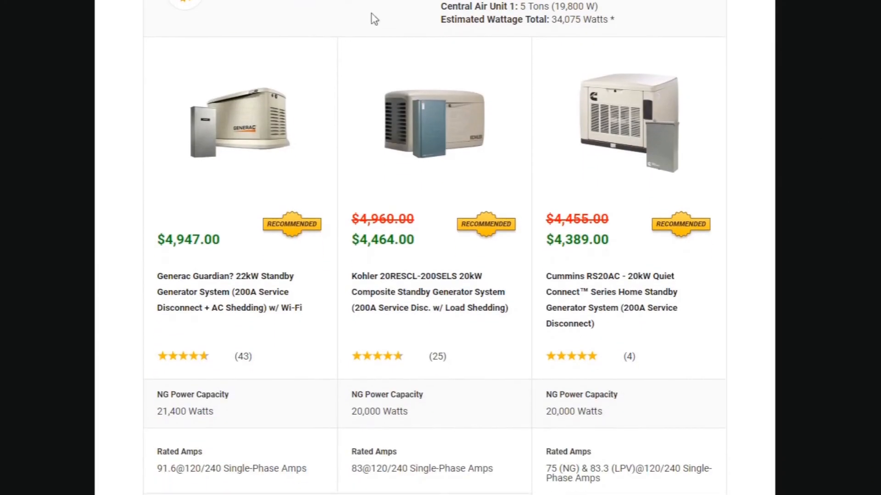
mouse_move(577, 184)
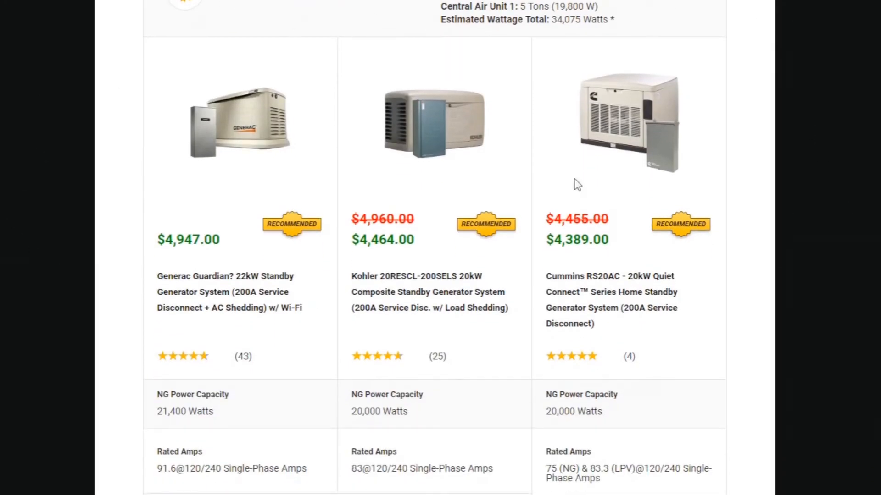
mouse_move(587, 76)
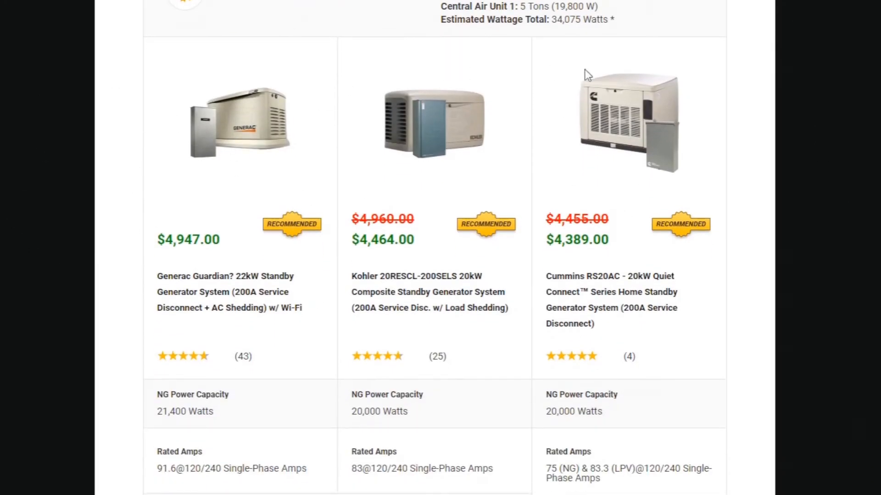
mouse_move(660, 140)
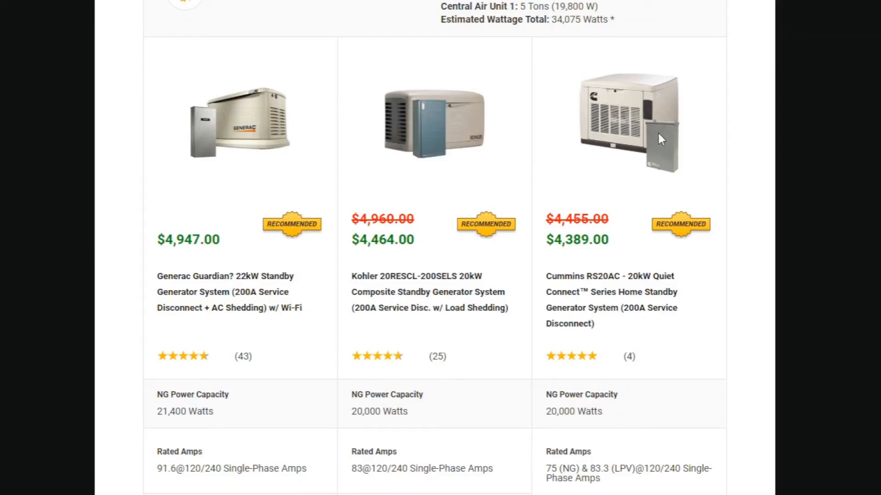
mouse_move(571, 37)
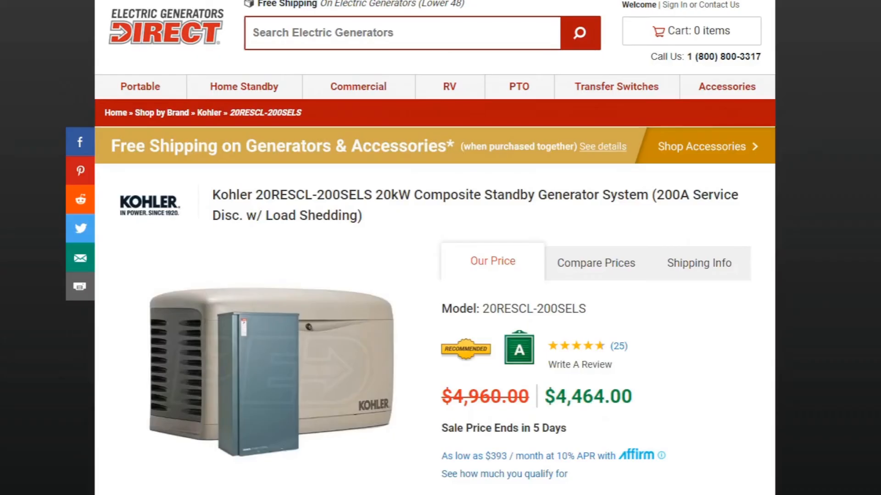
scroll(down, 3)
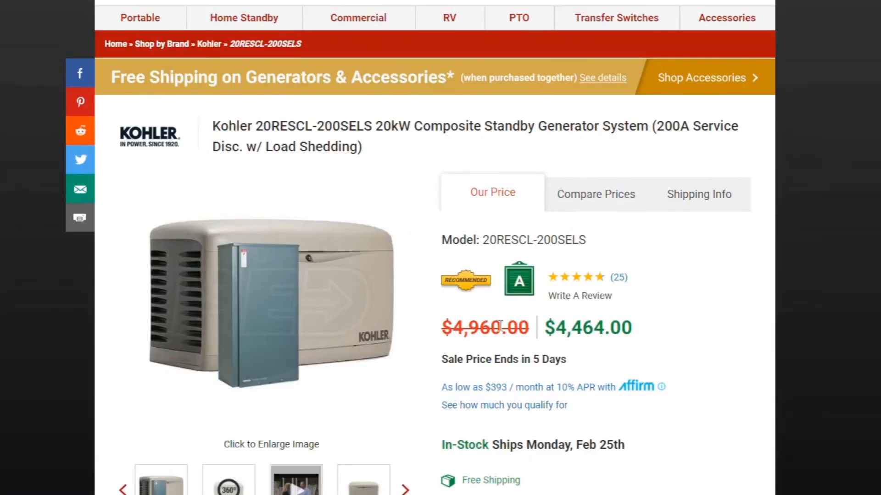
mouse_move(244, 146)
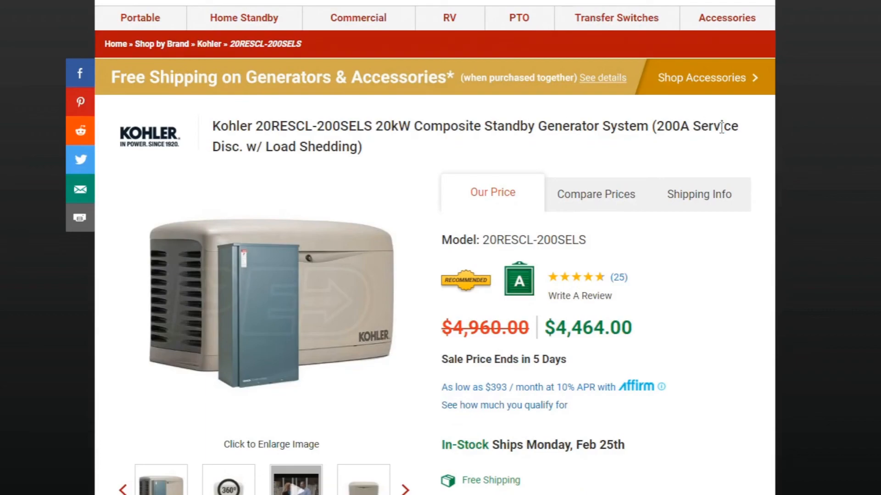
scroll(down, 3)
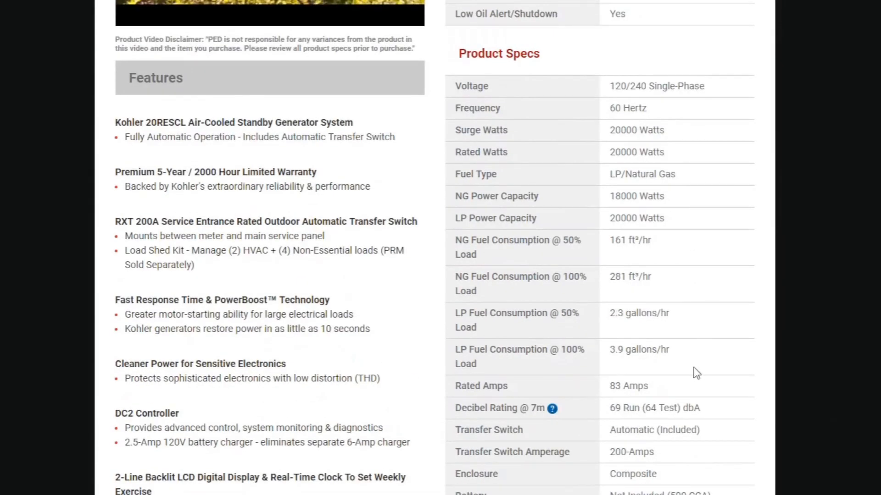
scroll(down, 3)
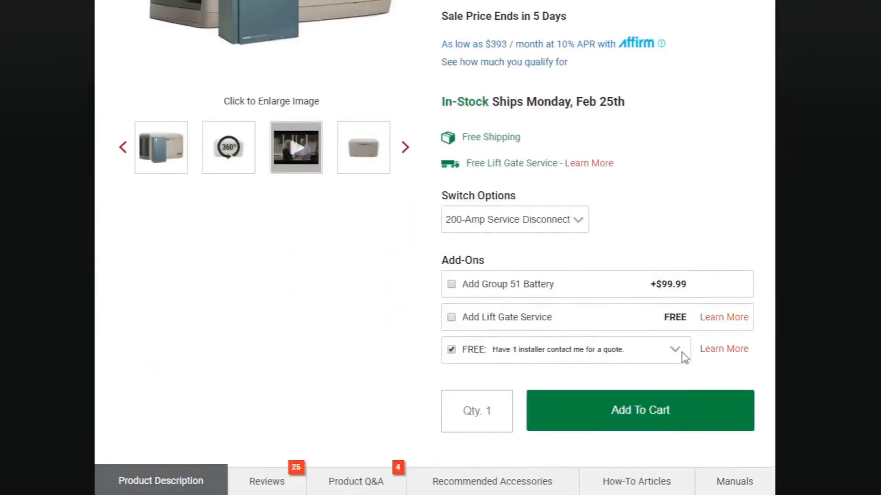
scroll(up, 3)
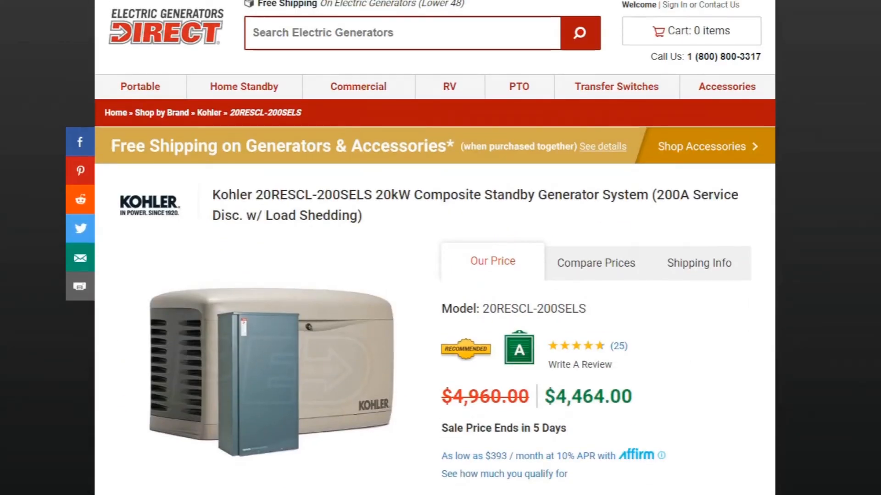